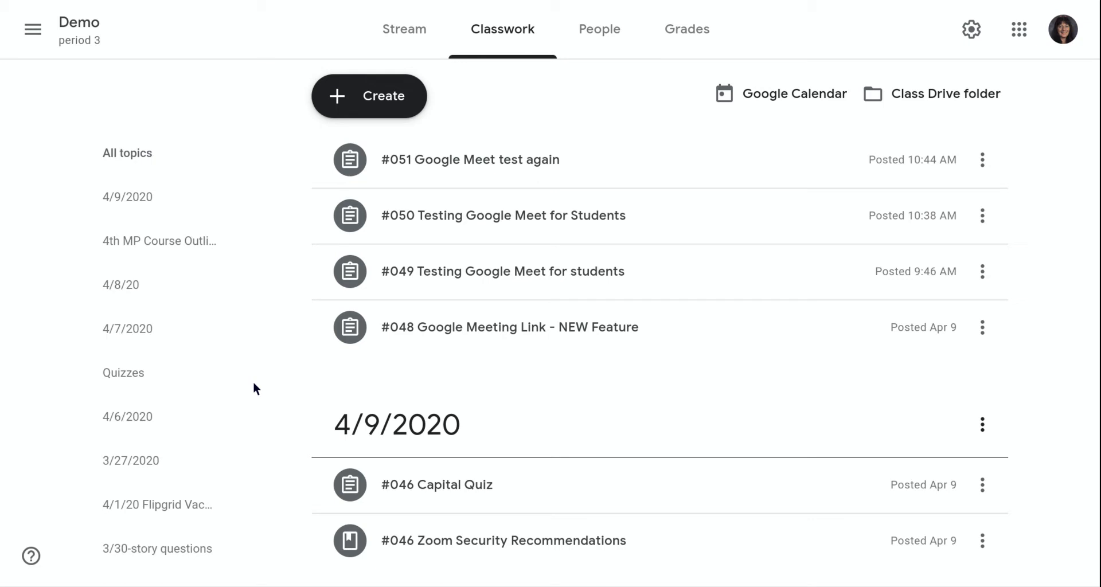
pyautogui.moveTo(581, 382)
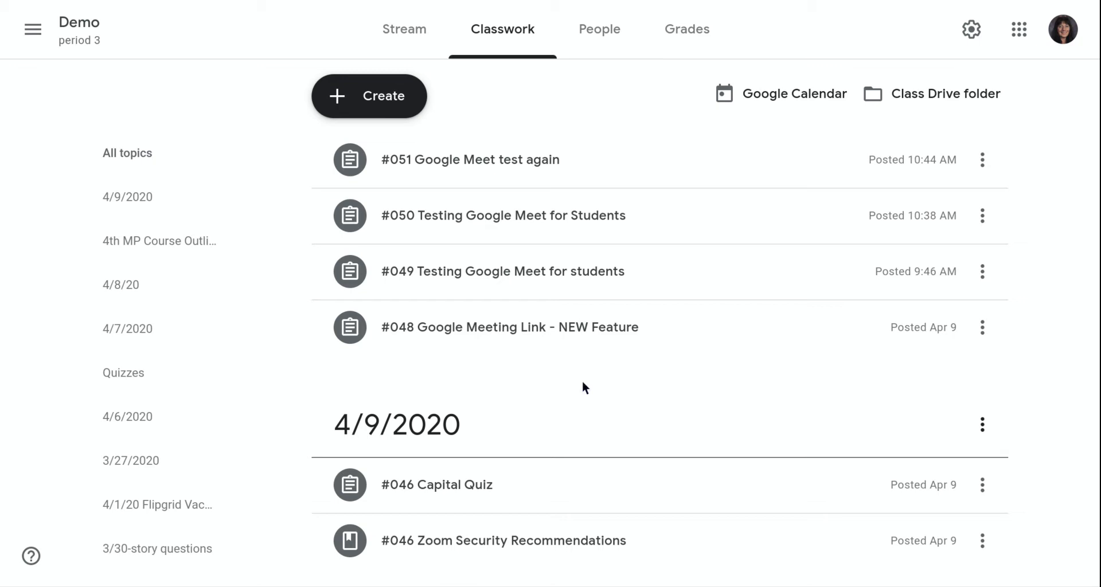
pyautogui.moveTo(554, 377)
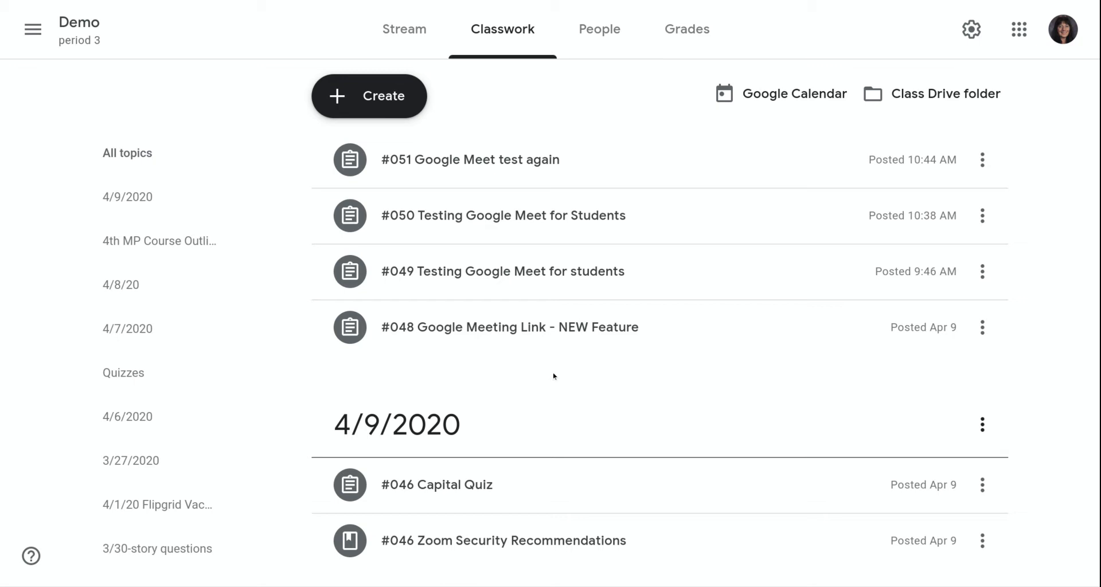
pyautogui.moveTo(549, 378)
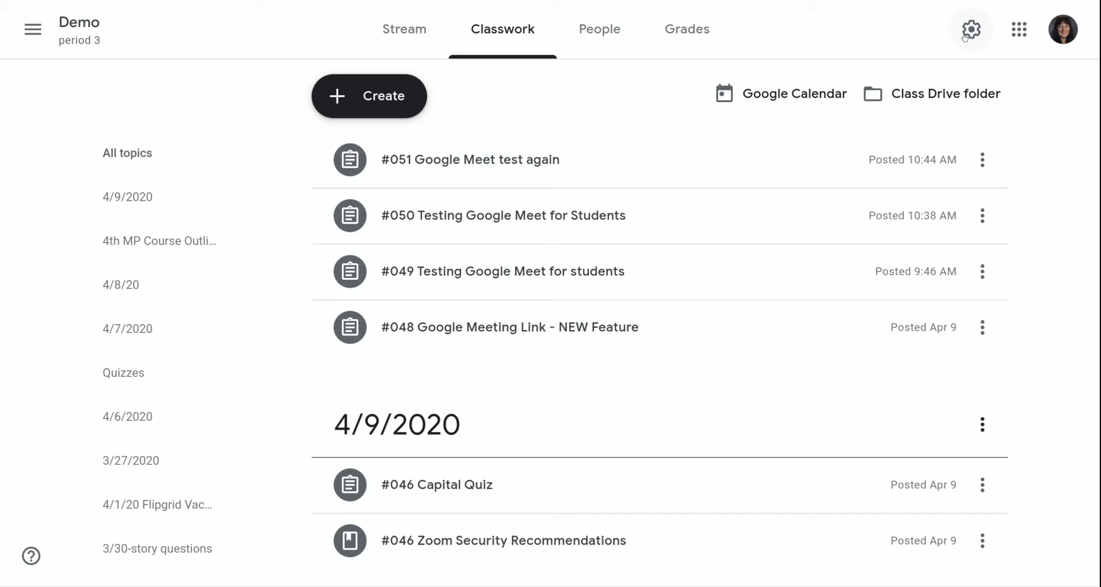
# Copy the class Google Meet link from the Meet section of class settings
pyautogui.click(970, 29)
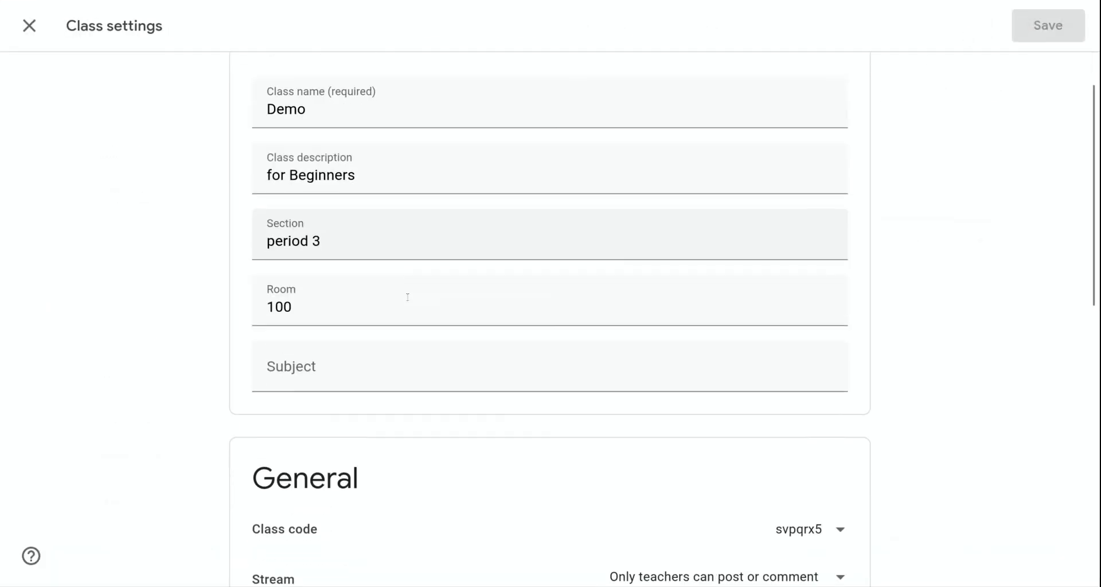
pyautogui.scroll(-3)
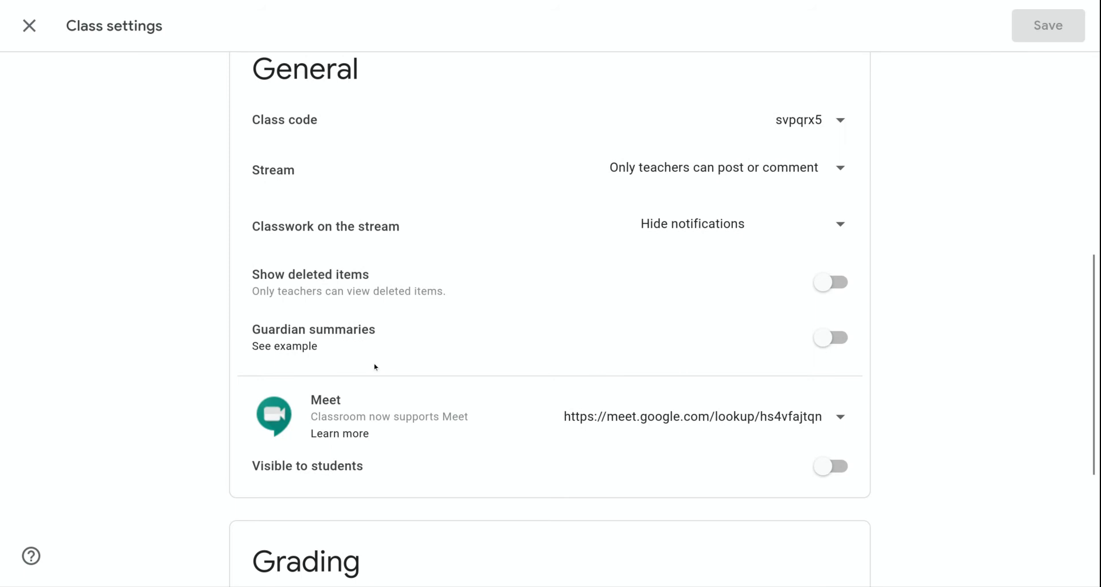
pyautogui.moveTo(304, 413)
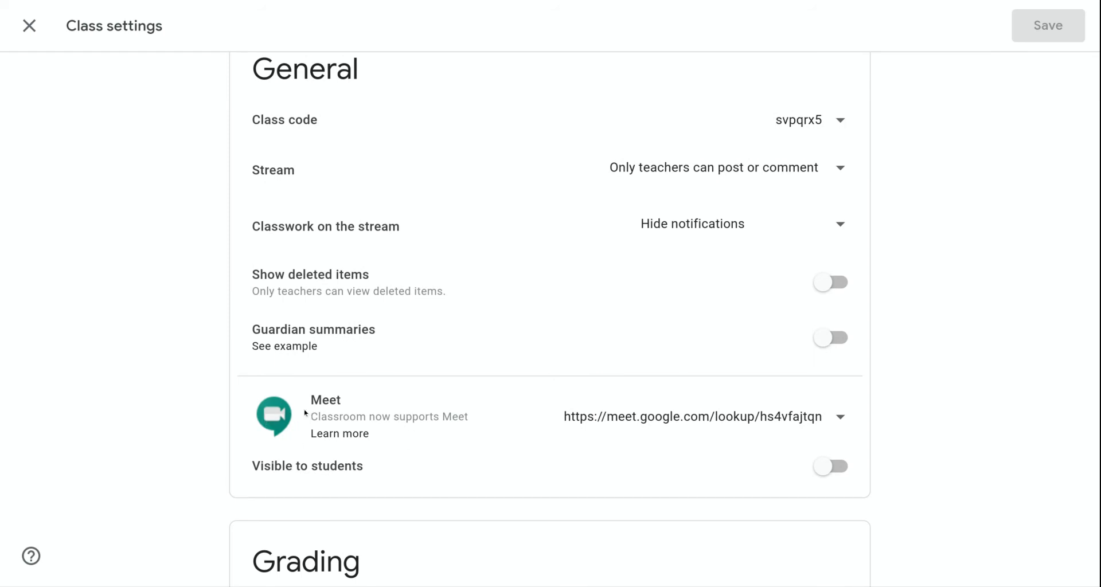
pyautogui.moveTo(338, 432)
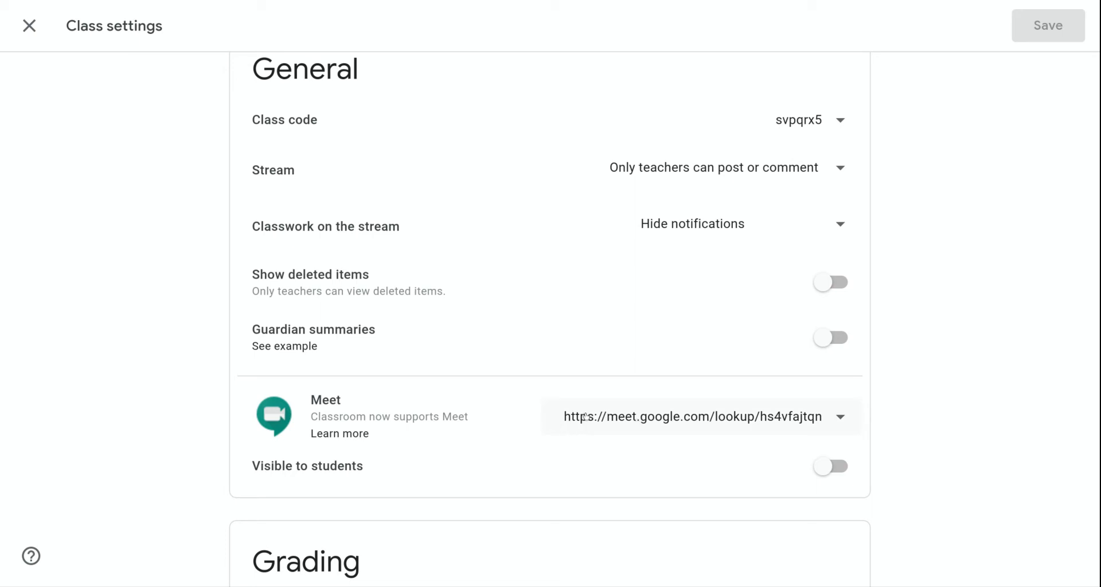
pyautogui.moveTo(648, 405)
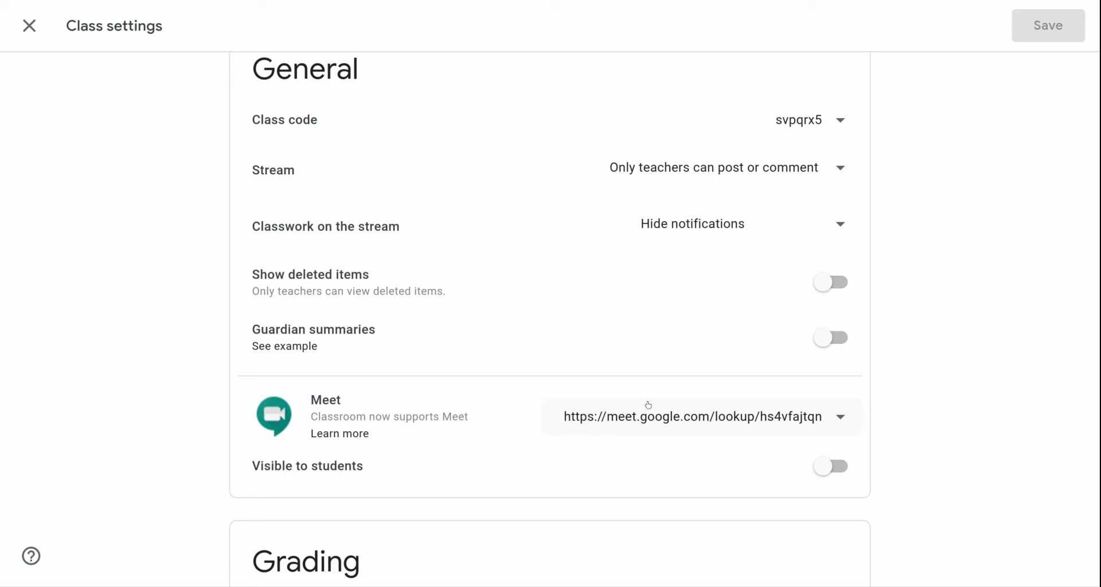
pyautogui.moveTo(558, 424)
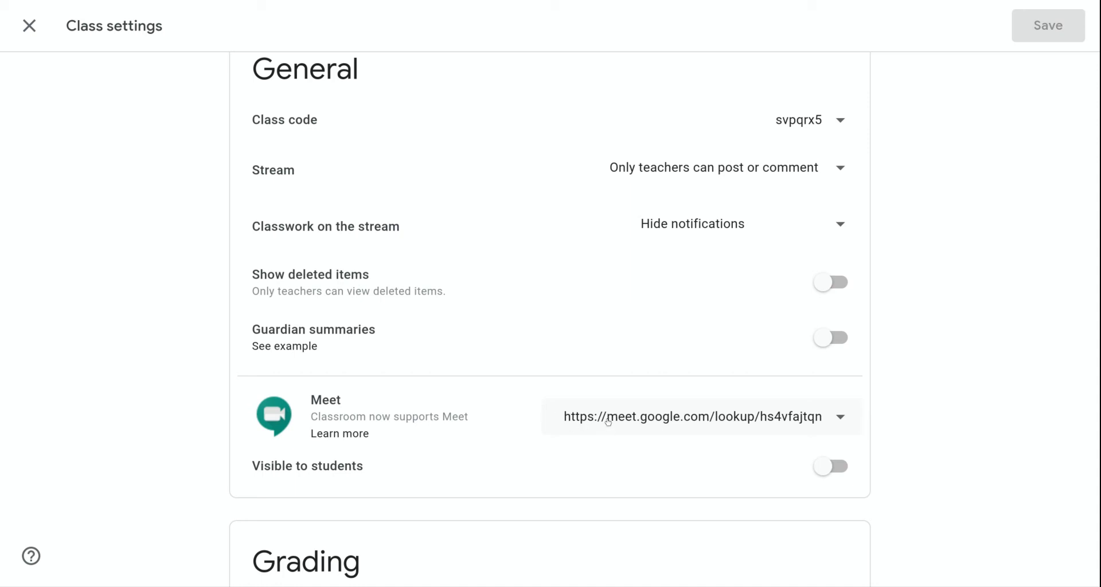
pyautogui.moveTo(686, 422)
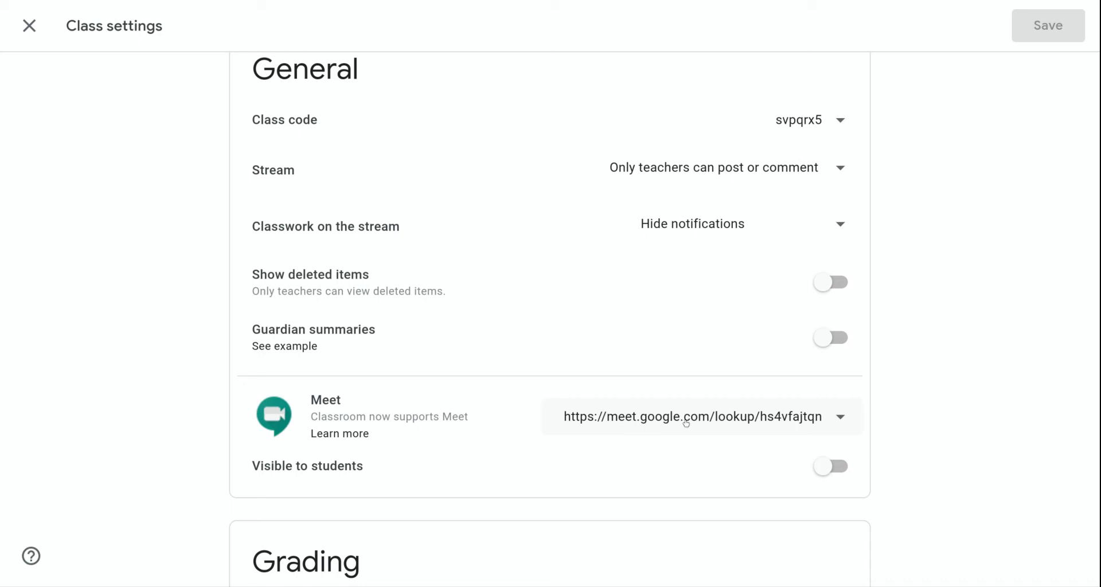
pyautogui.moveTo(834, 417)
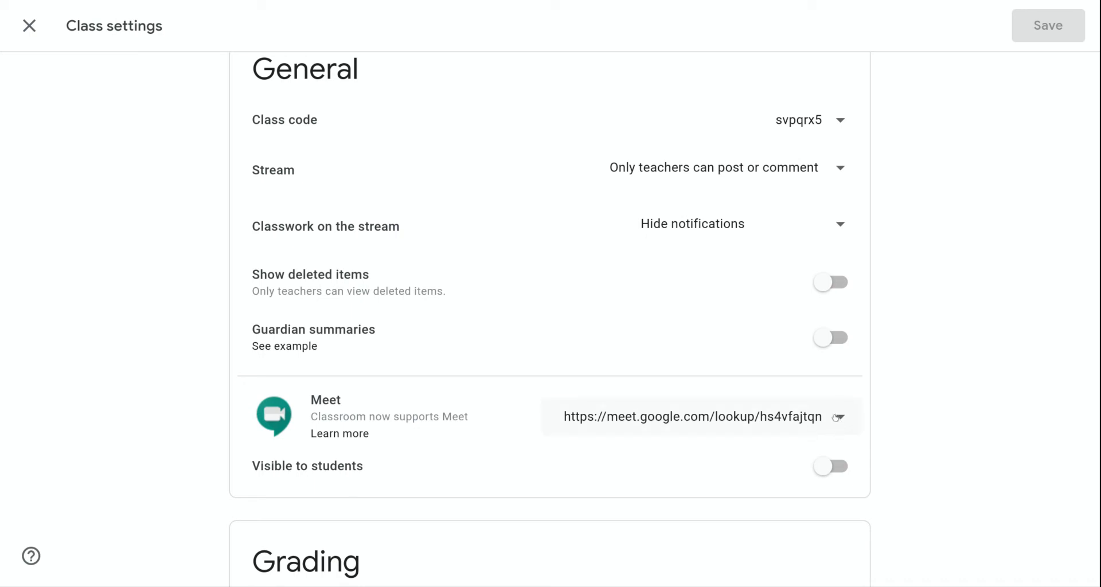
pyautogui.click(837, 416)
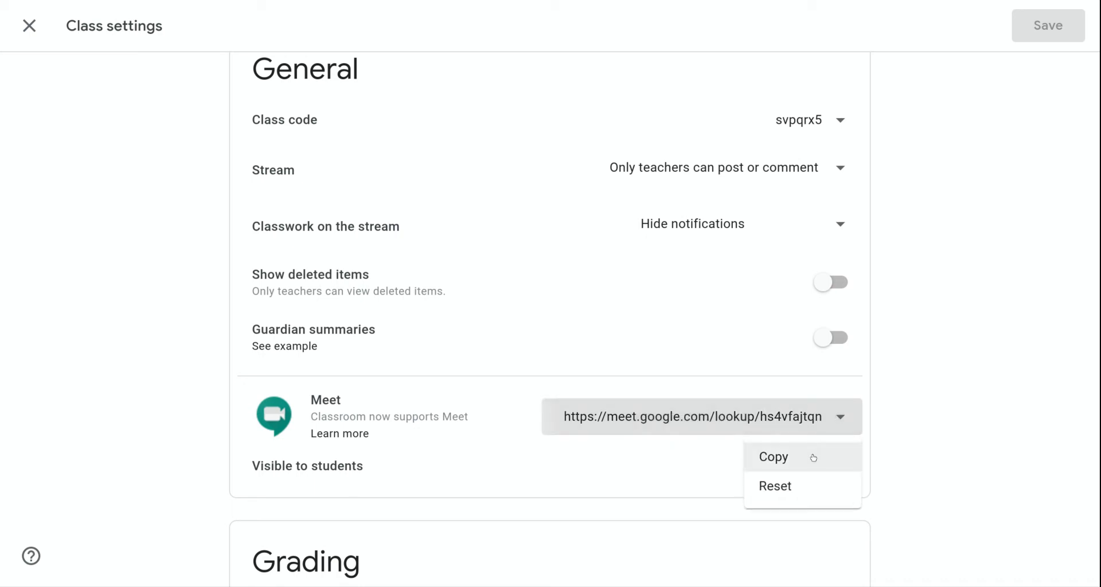
pyautogui.click(773, 456)
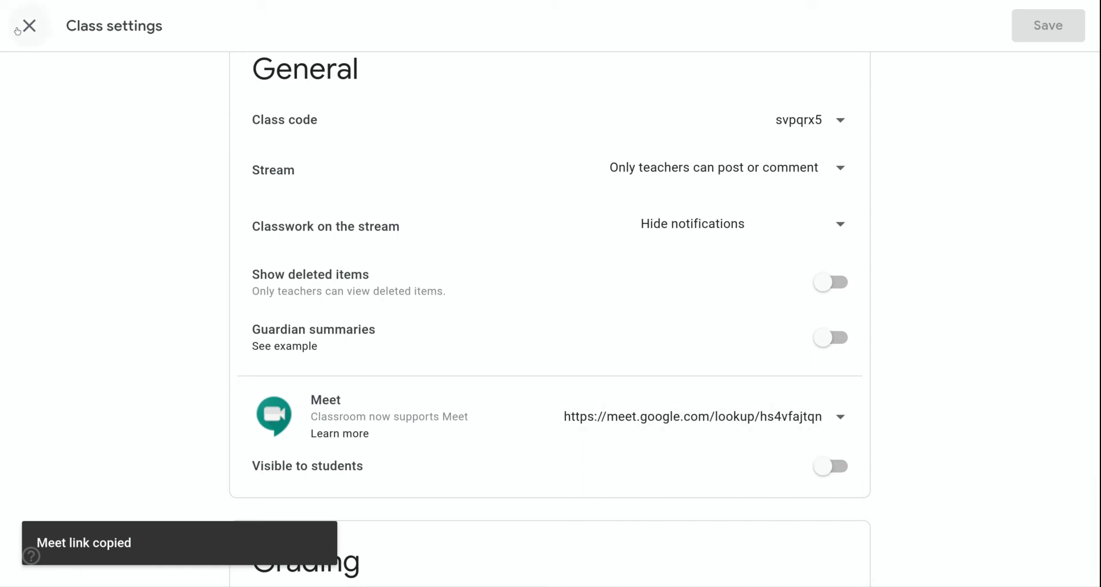
# Create a new assignment titled '#055 Meeting Link'
pyautogui.click(27, 25)
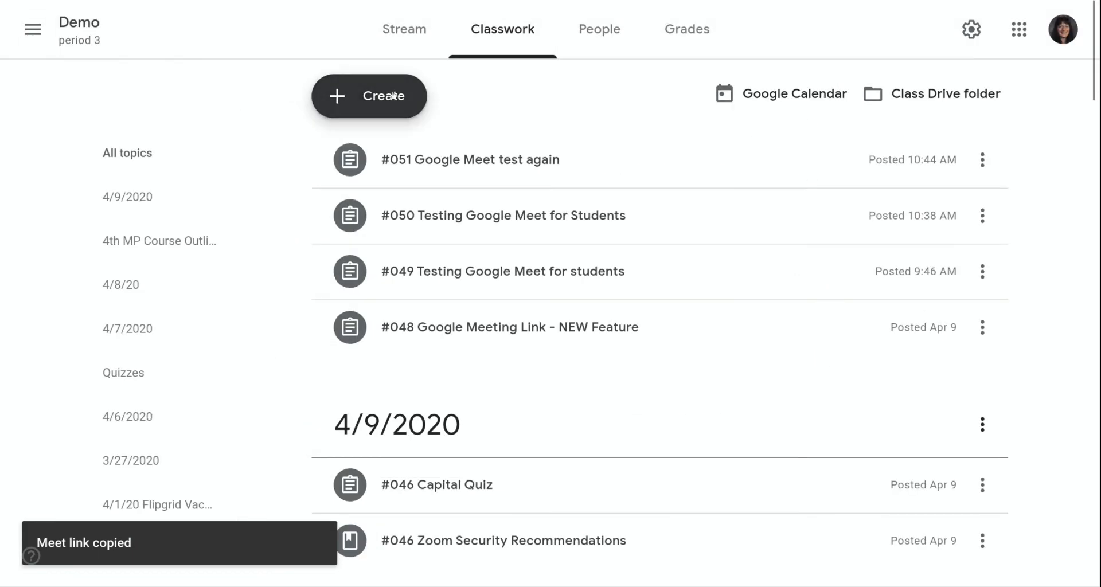
pyautogui.click(369, 97)
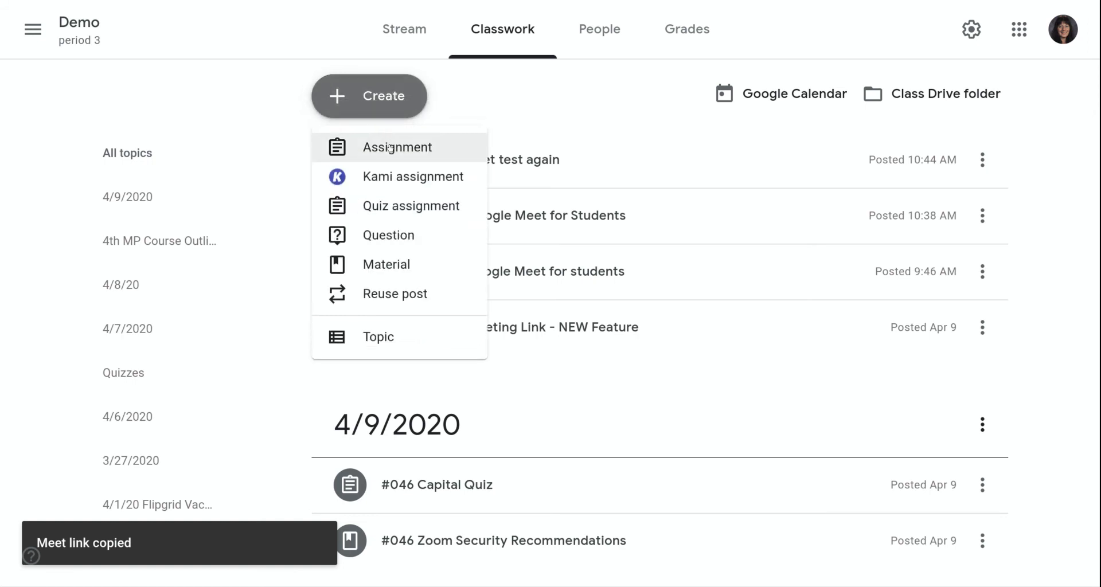
pyautogui.click(396, 147)
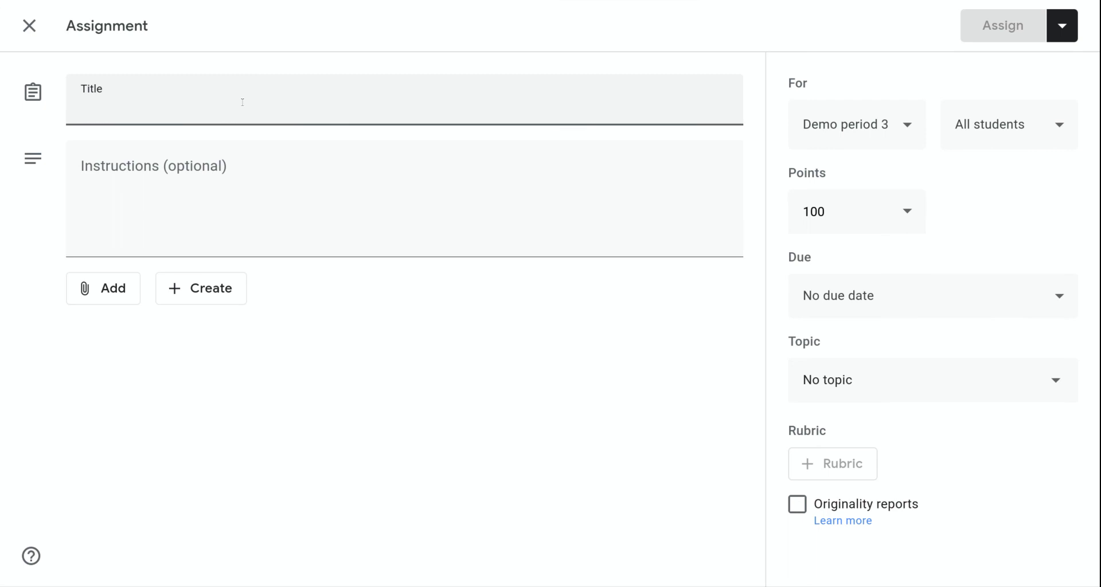
pyautogui.write('#055 Meeting Lin')
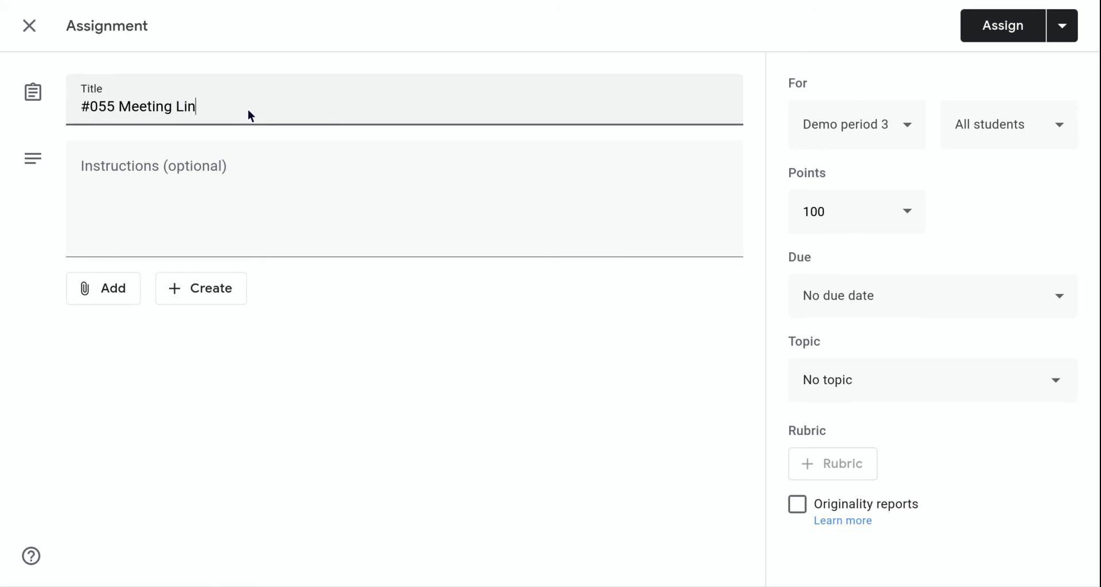
pyautogui.write('k')
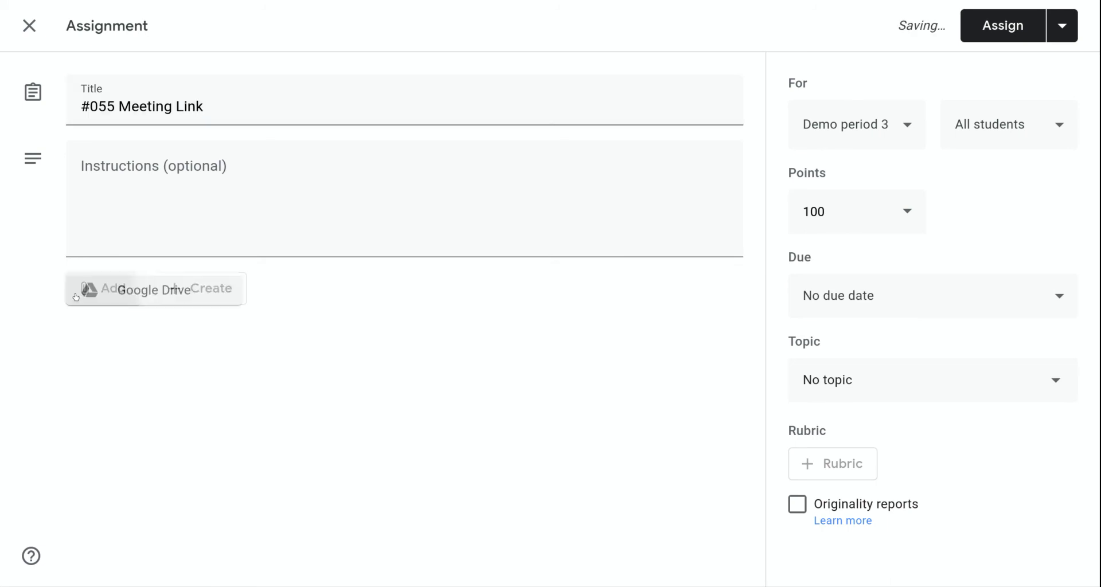
# Attach the Meet link joogle.com/lookup/hs4vfajtqn to the assignment as a web link
pyautogui.click(87, 288)
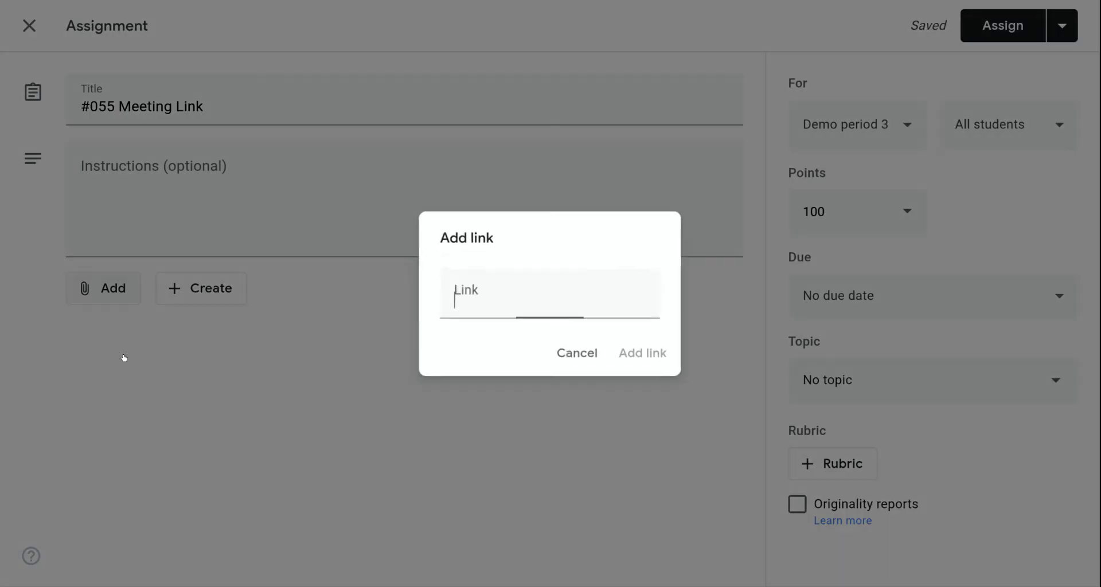
pyautogui.write('joogle.com/lookup/hs4vfajtqn')
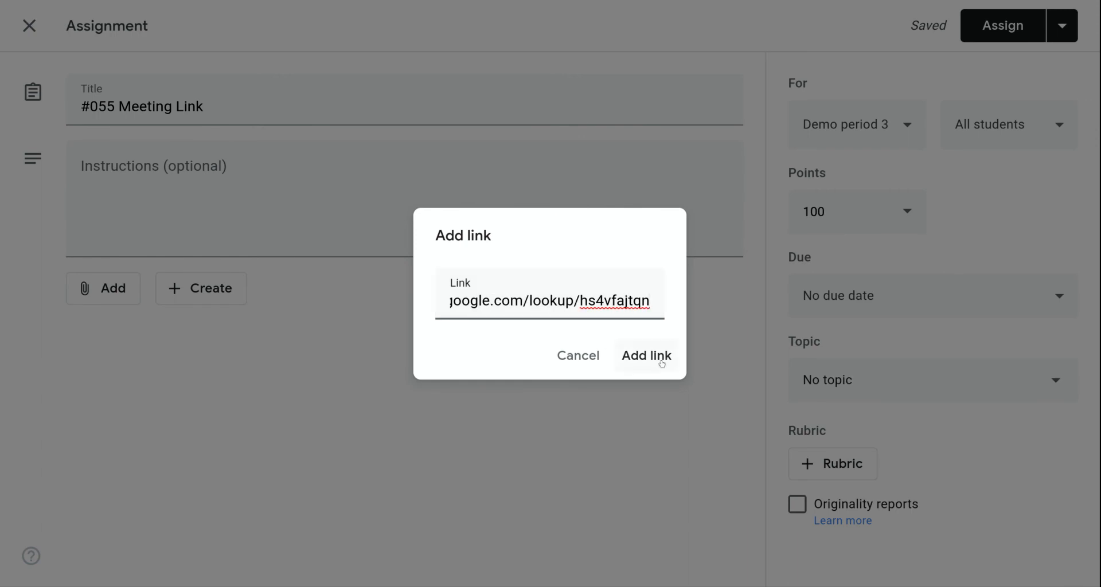
pyautogui.click(644, 355)
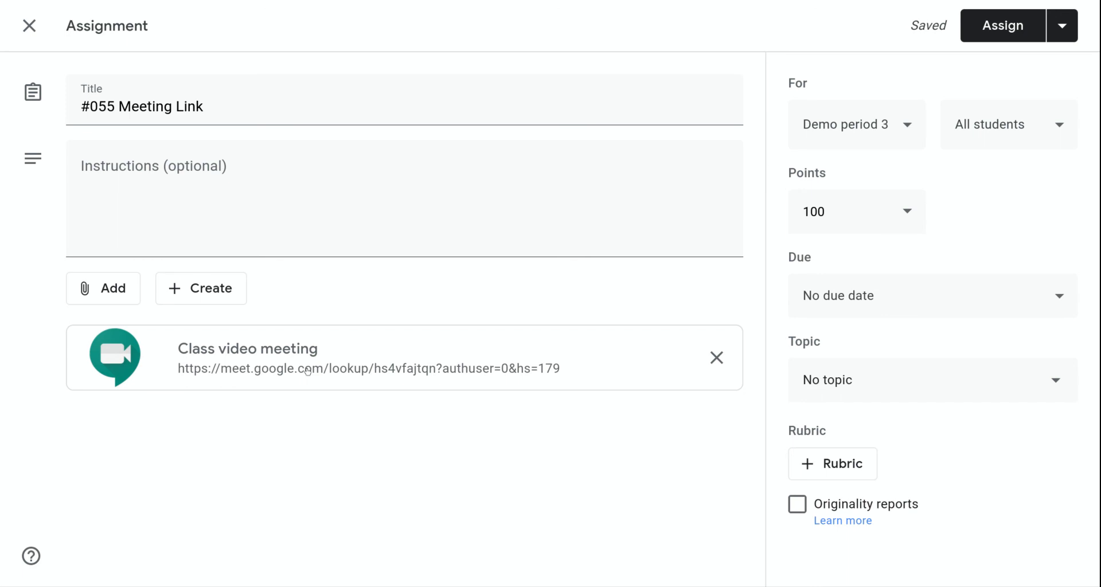
pyautogui.moveTo(991, 25)
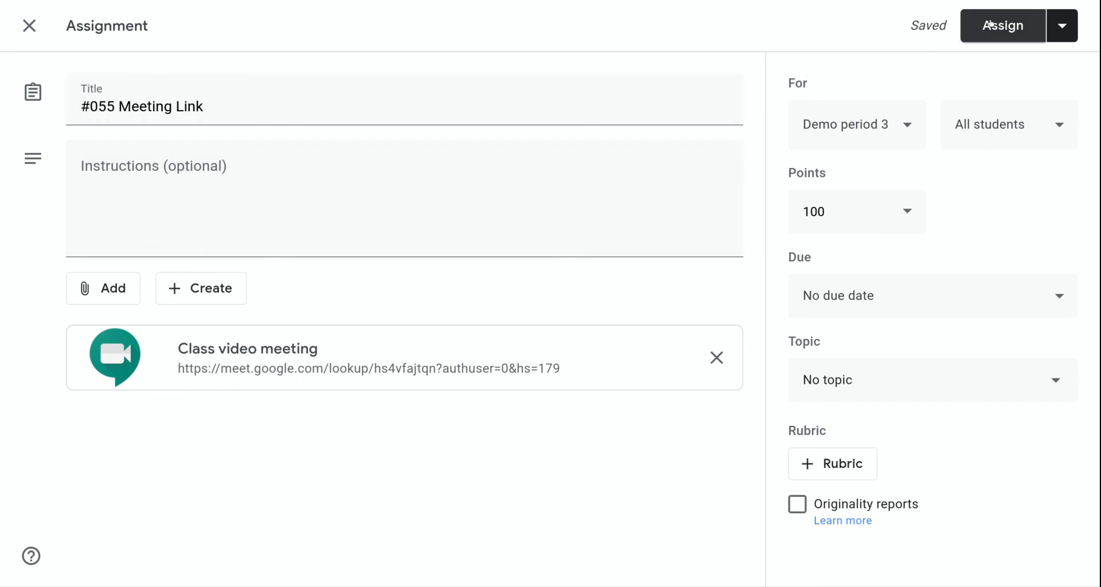
# Assign '#055 Meeting Link' to the Demo class
pyautogui.click(1002, 25)
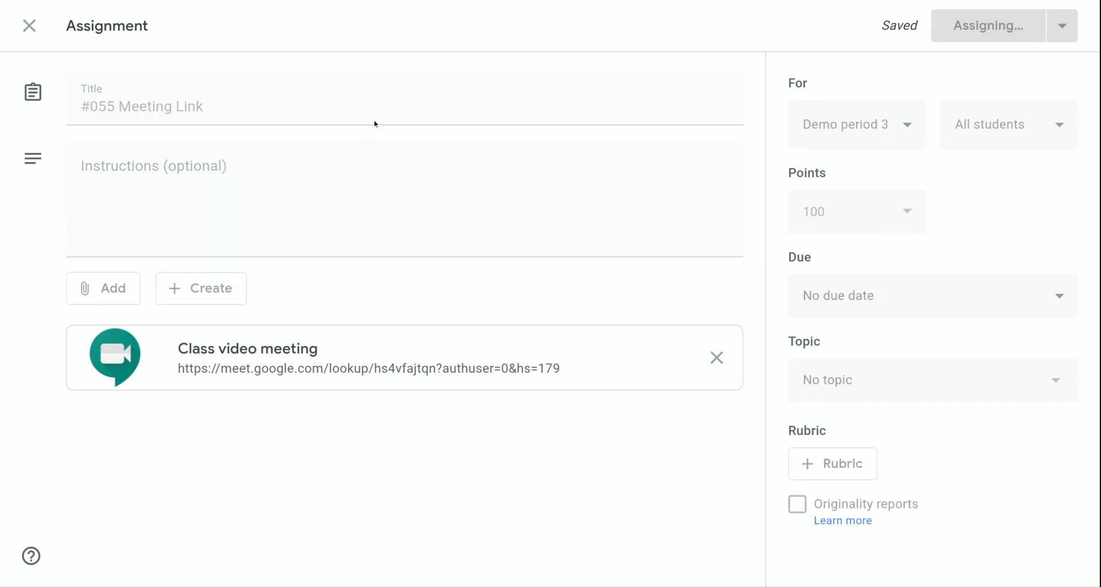
pyautogui.click(986, 25)
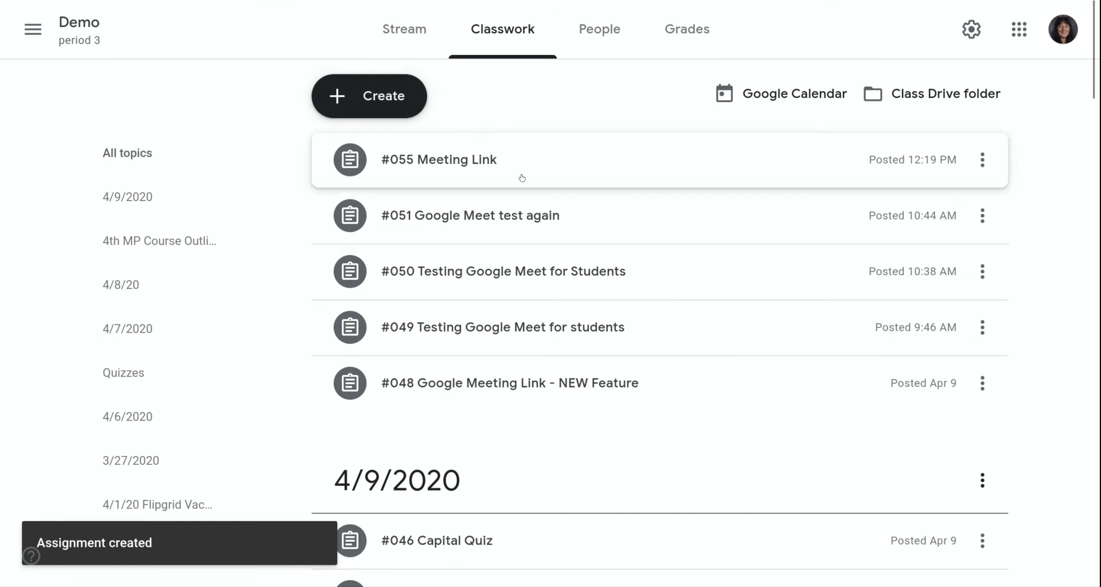
pyautogui.moveTo(497, 159)
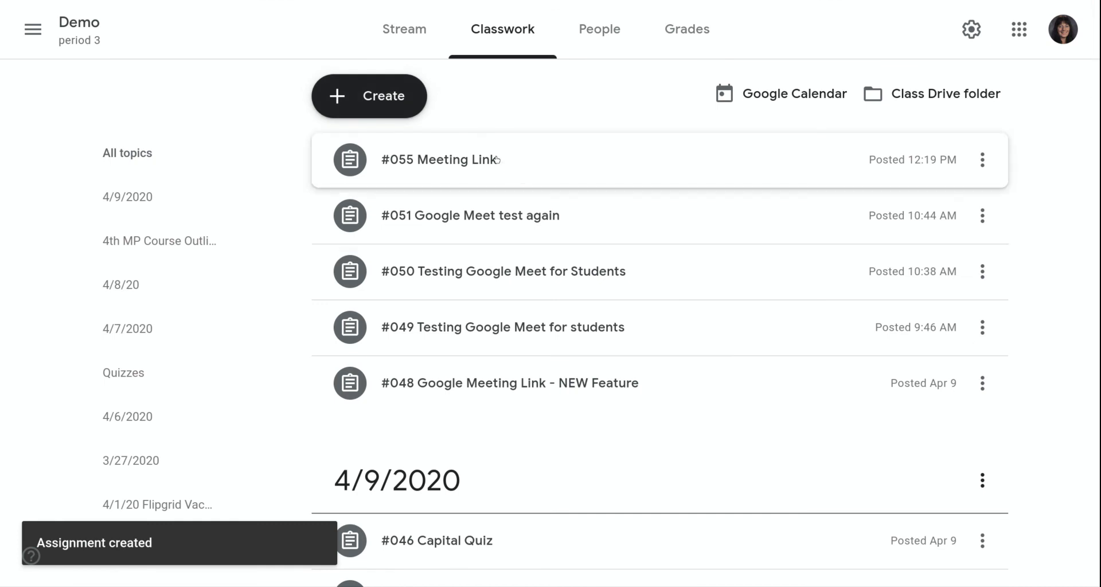
pyautogui.moveTo(463, 179)
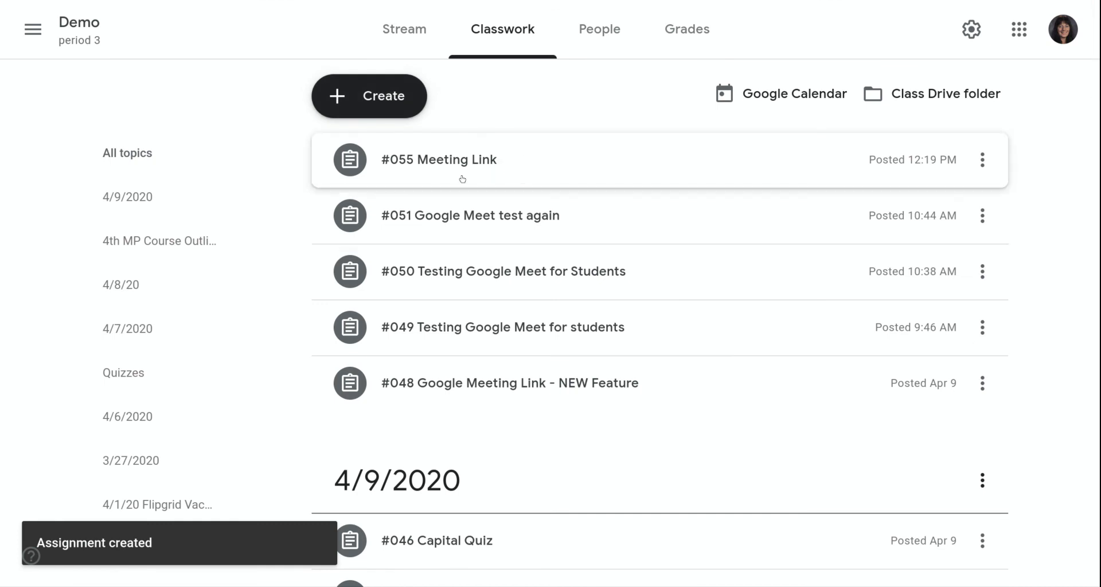